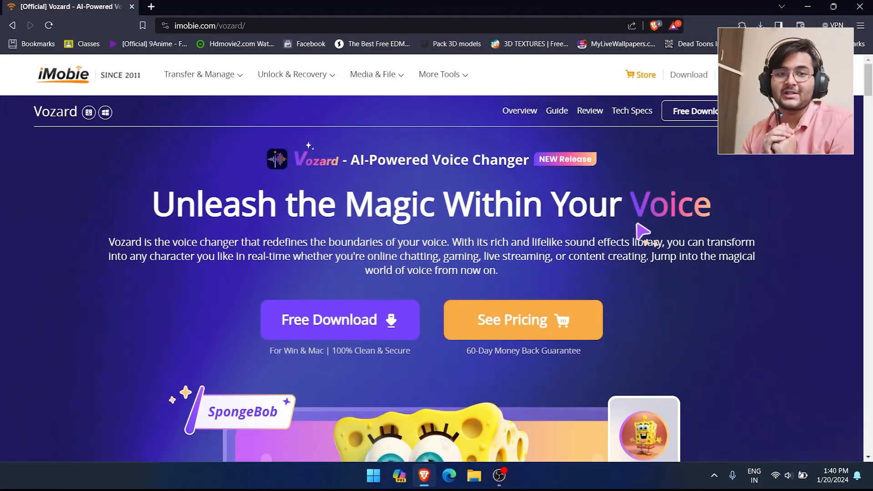
mouse_move(476, 197)
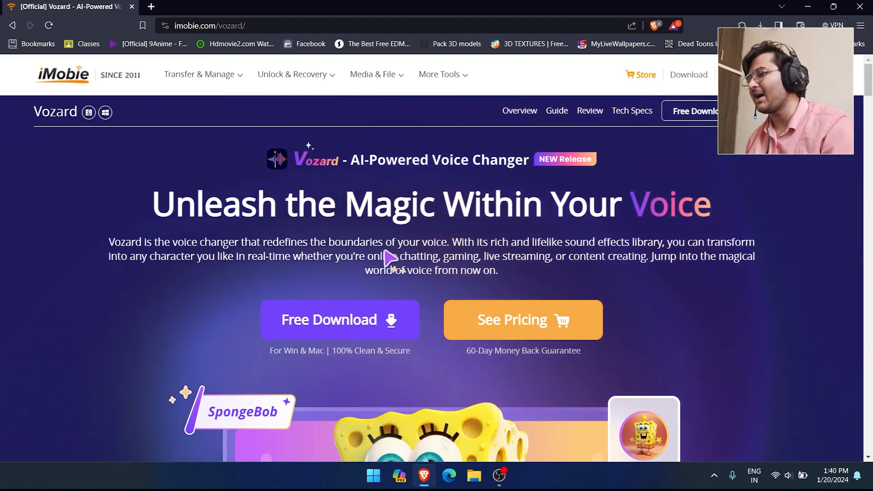
Download the Vozard installer from the iMobie site and save it to Downloads
scroll(down, 3)
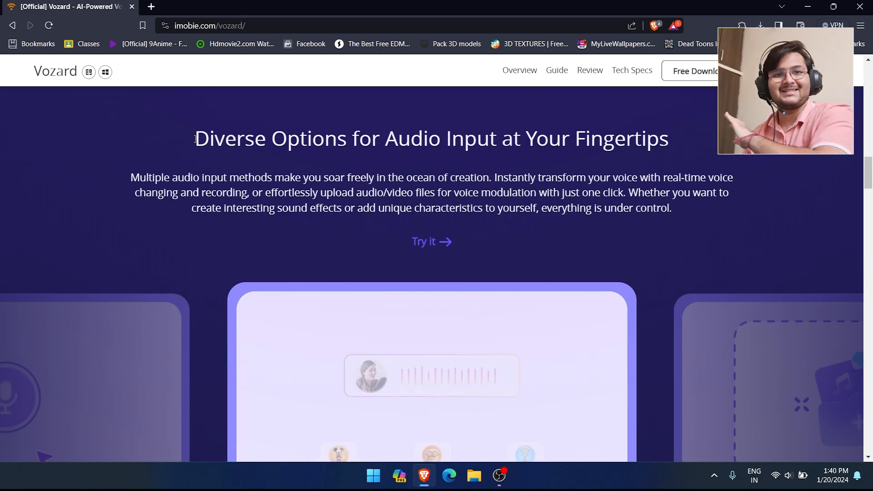
scroll(down, 3)
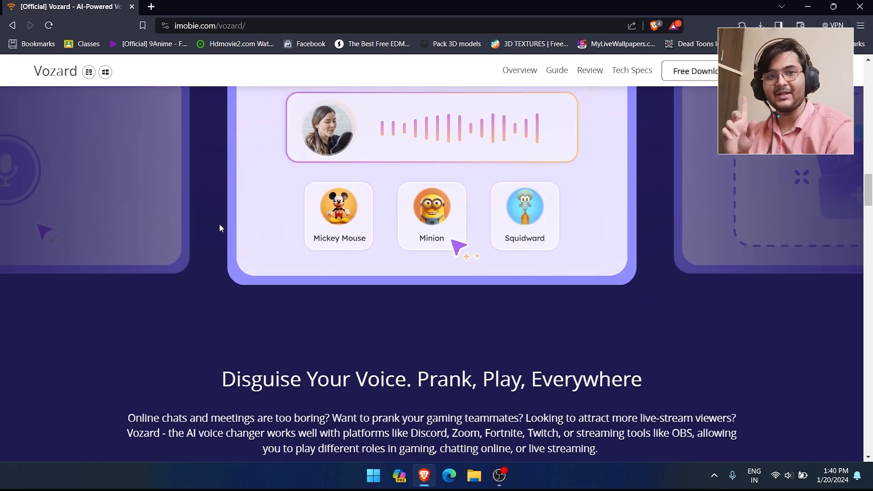
scroll(down, 3)
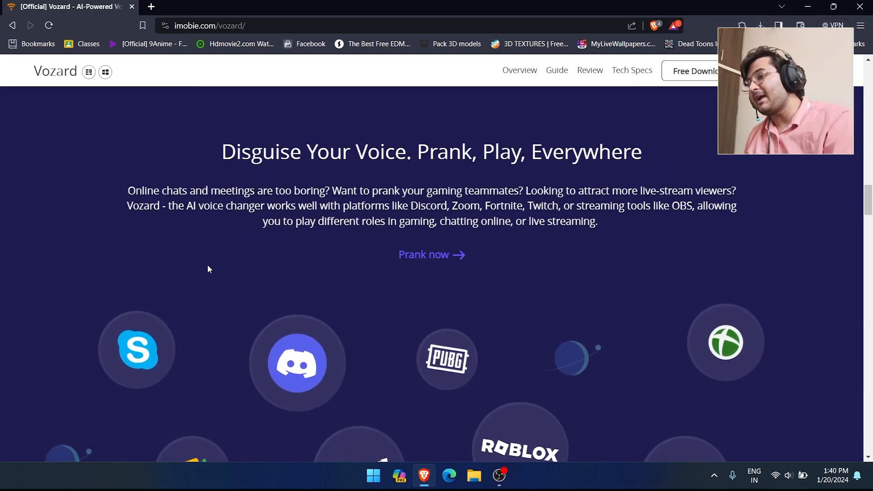
scroll(down, 3)
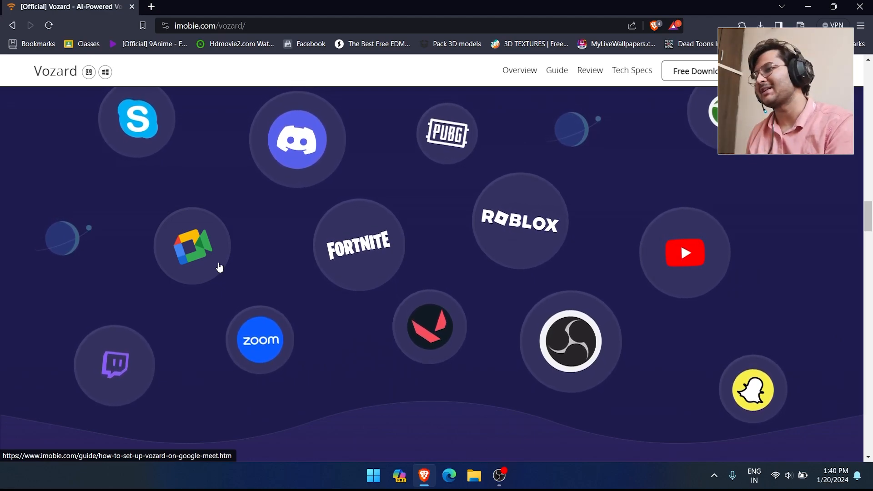
click(692, 71)
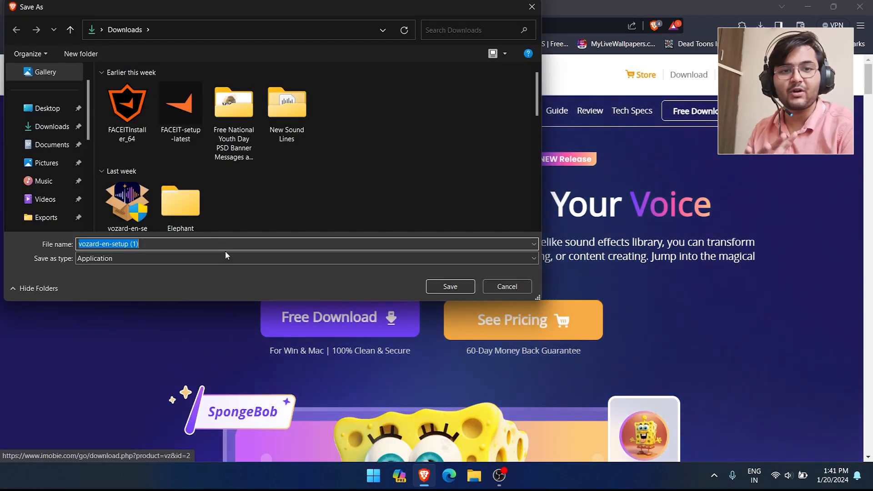
click(507, 287)
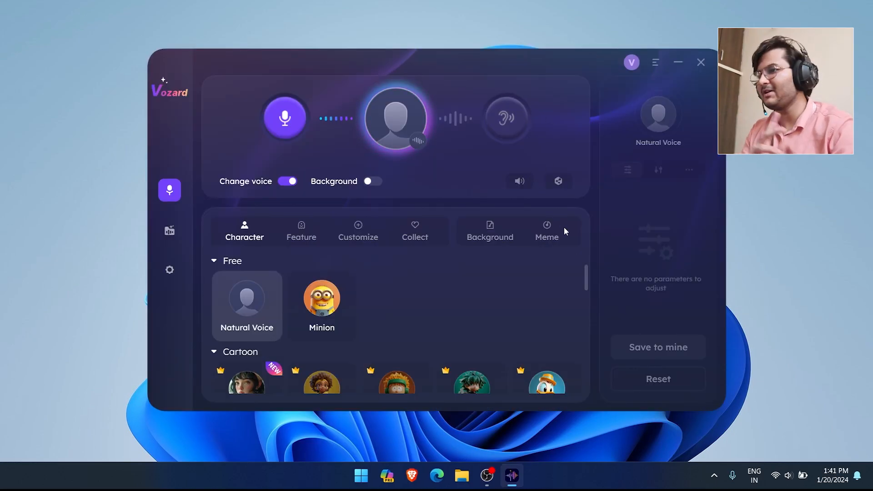
Browse the character voice list, then bring up the audio device settings
scroll(down, 3)
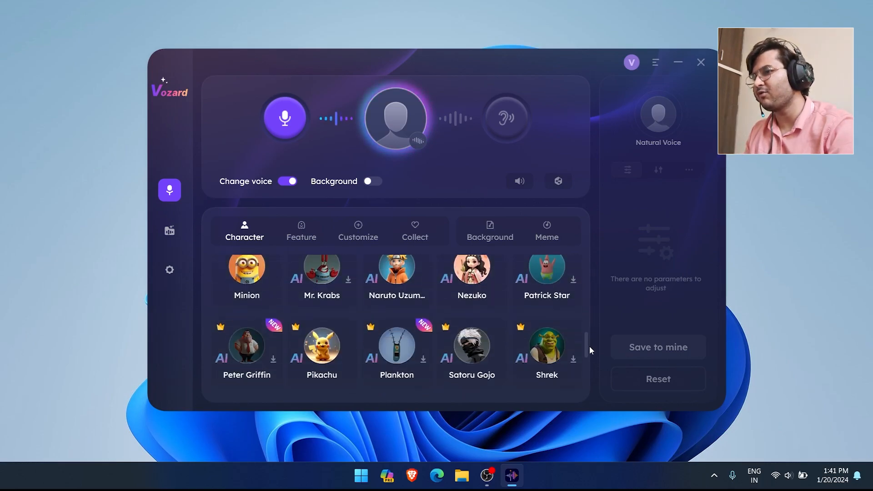
scroll(down, 3)
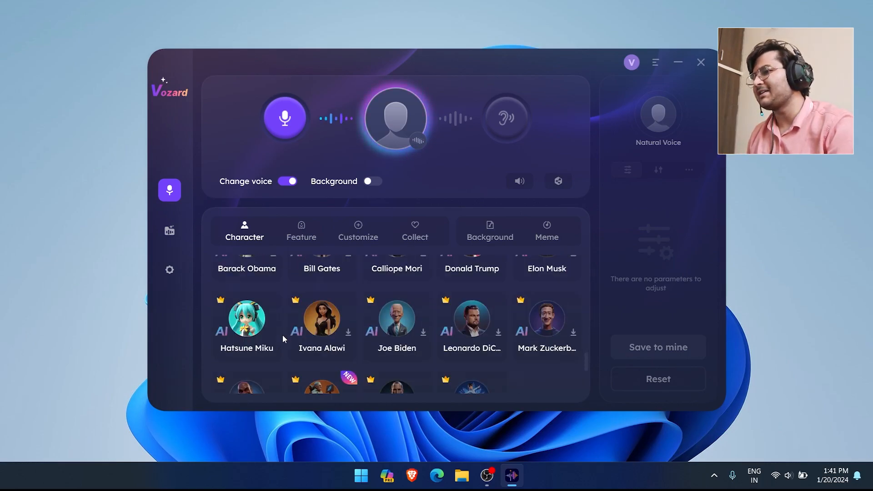
scroll(down, 3)
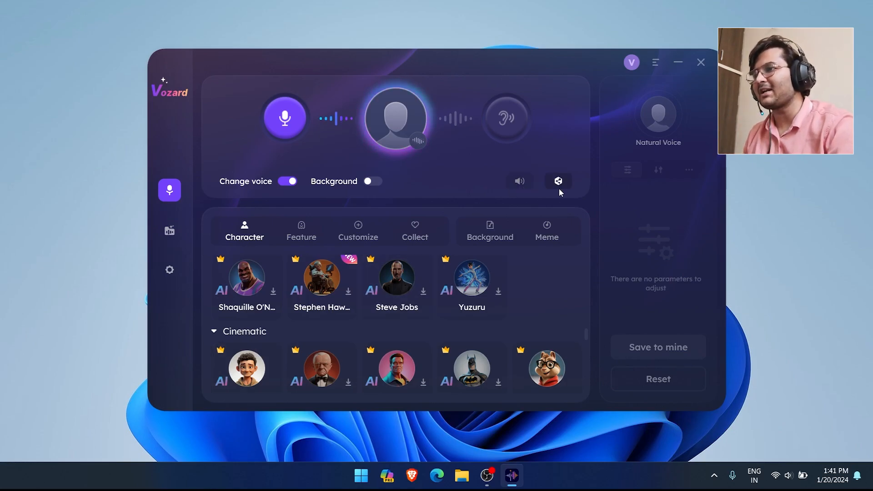
click(170, 269)
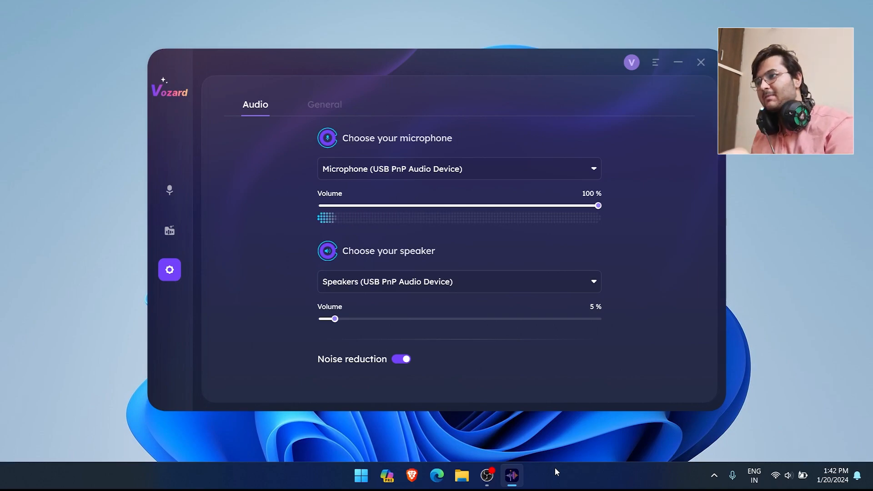
Keep Speakers (USB PnP Audio Device) as output and return to the character voices
click(459, 169)
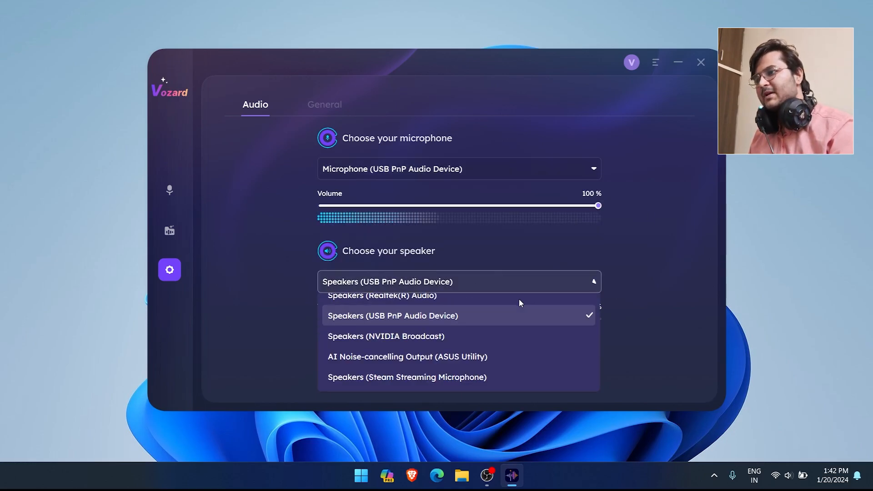
click(392, 316)
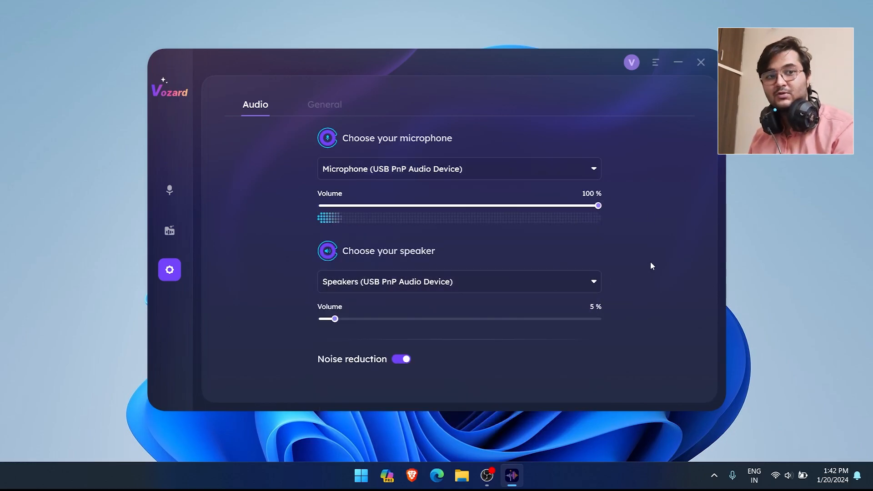
click(169, 190)
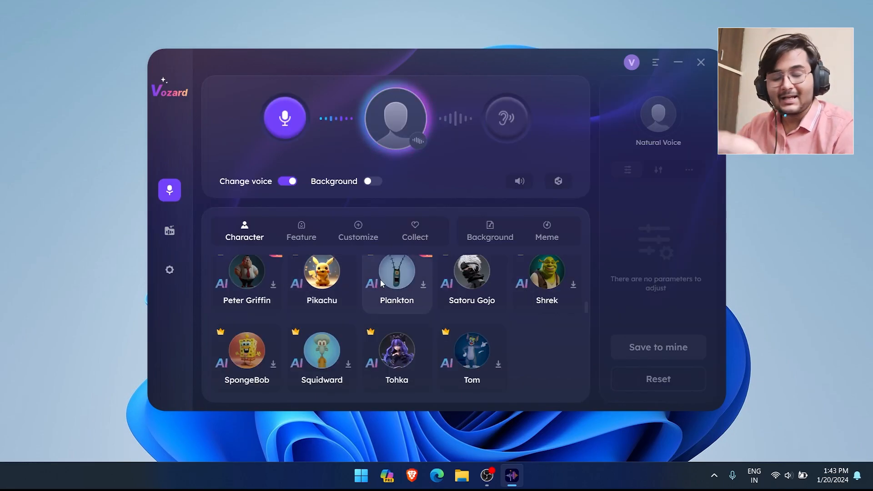
Try the Pikachu voice at pitch 18, then move down the list to the Cinematic Aamir Khan voice
click(322, 270)
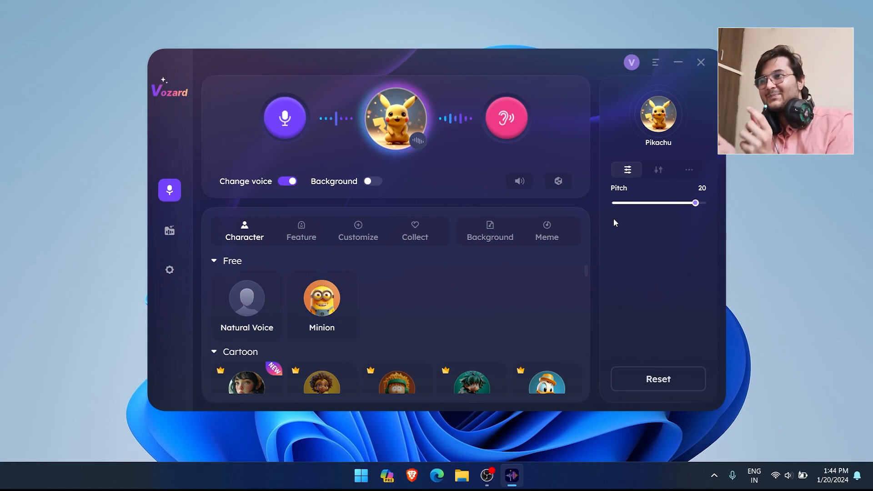
drag(695, 203, 692, 203)
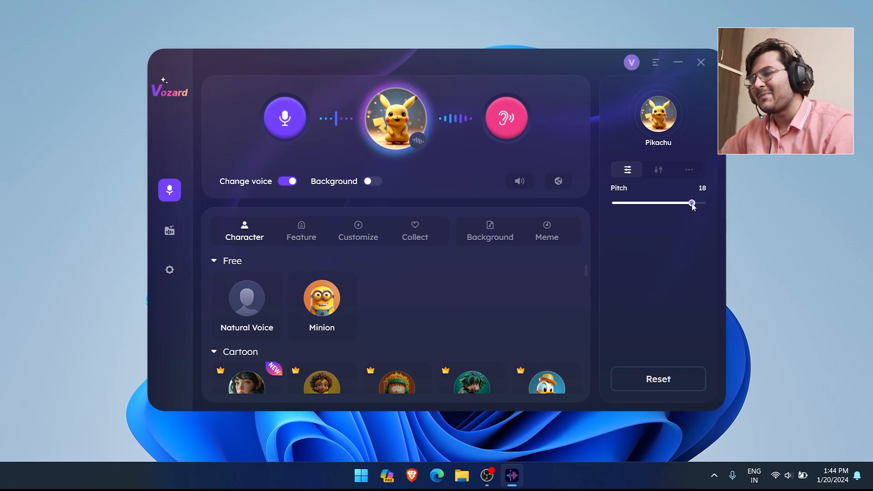
scroll(down, 3)
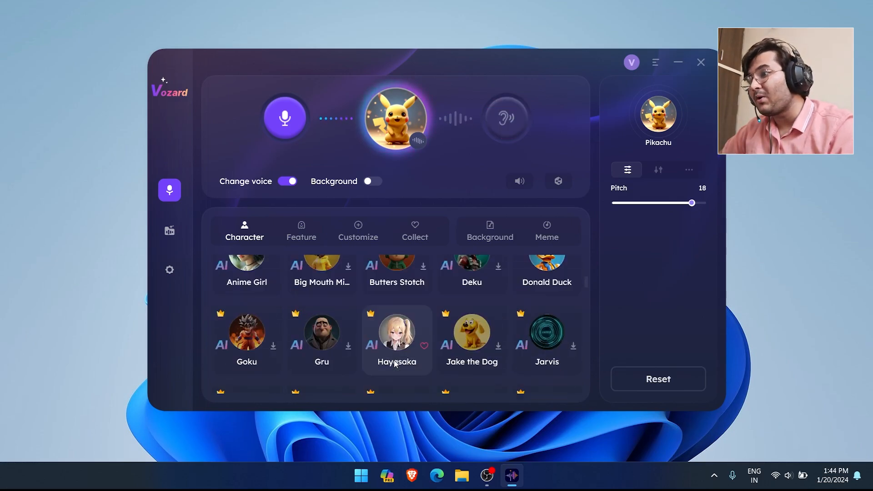
scroll(down, 3)
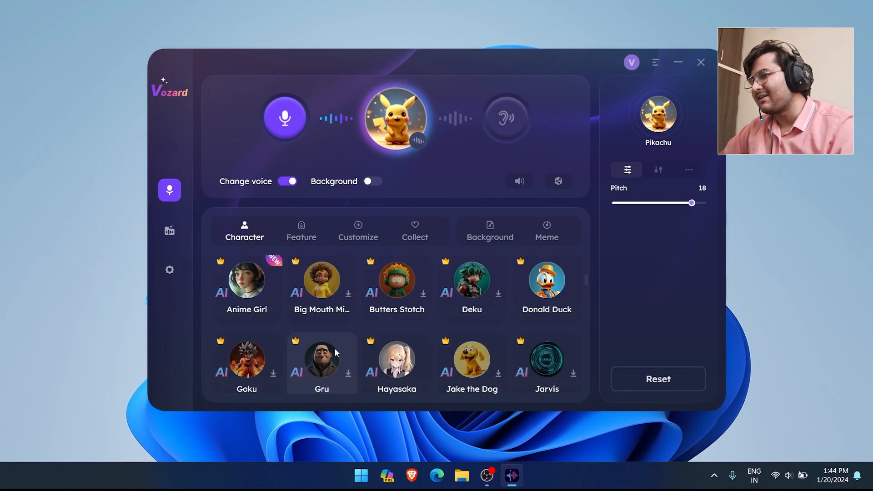
scroll(down, 3)
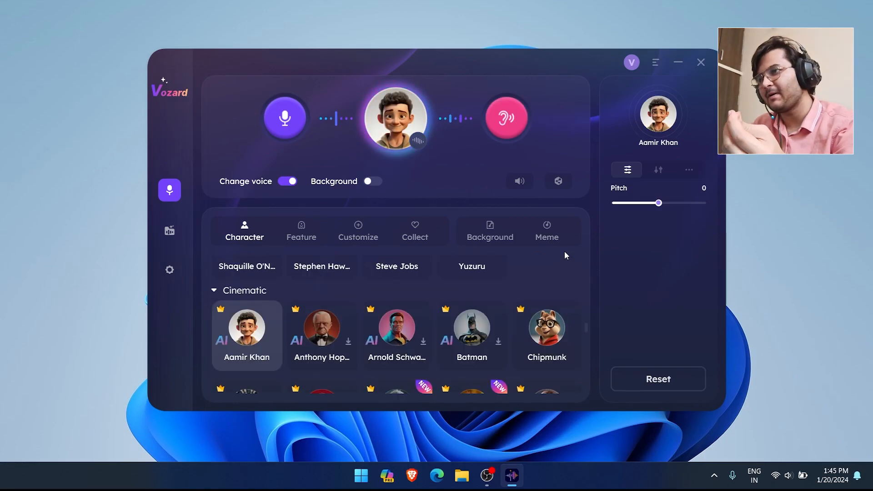
Enable background sound for the Aamir Khan voice and raise its pitch to 2
click(547, 331)
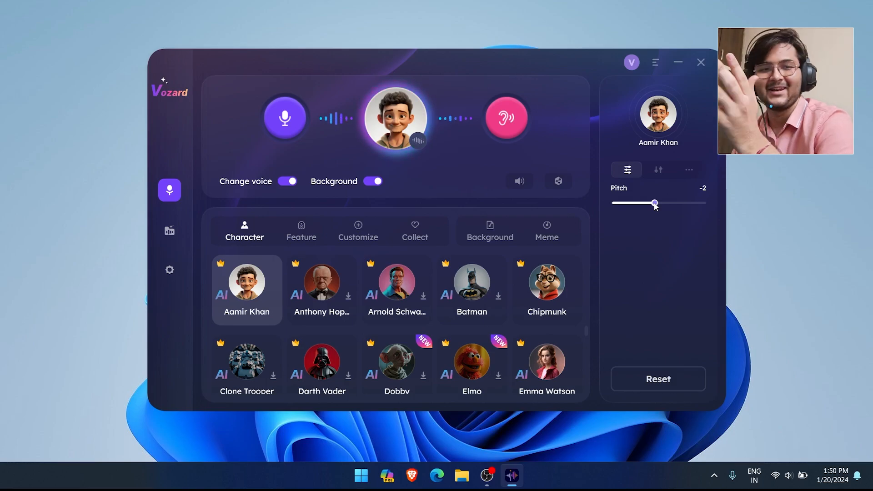
drag(655, 203, 663, 203)
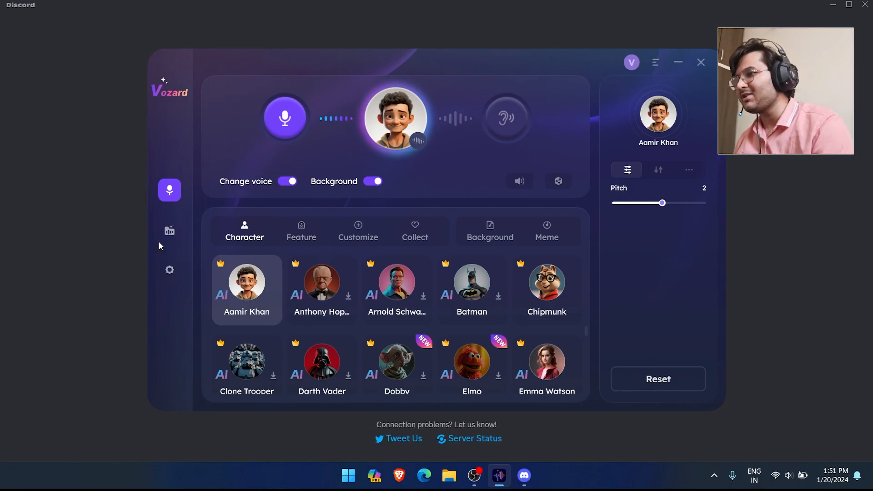
Load the five-variation WAV clip from the New Sound Lines folder in the recording section
click(170, 230)
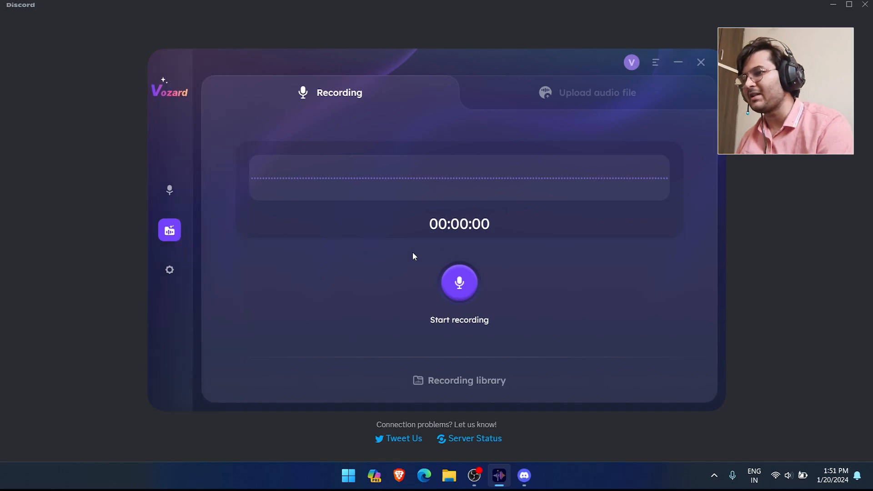
click(595, 92)
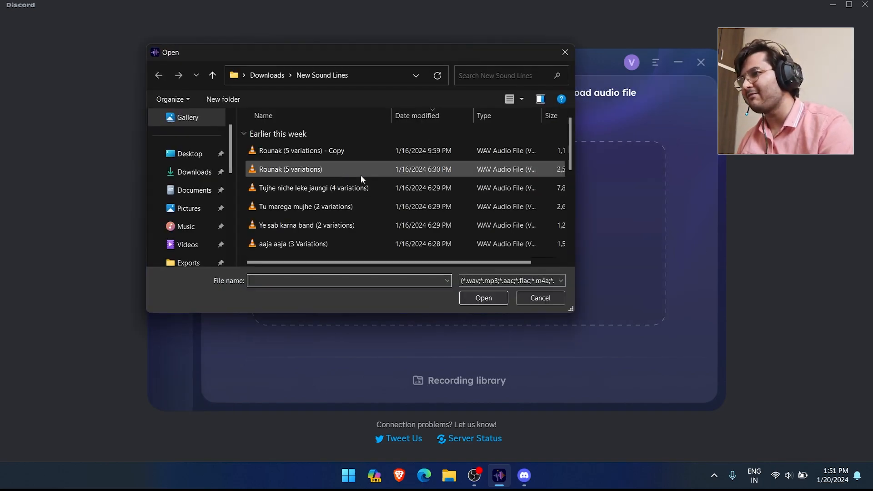
double_click(290, 170)
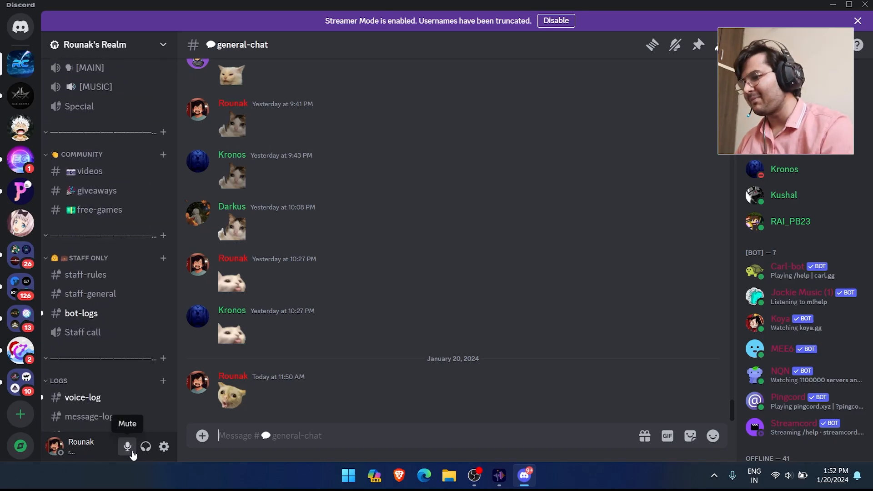
Mute and unmute the Discord microphone, then switch to the Steam library
click(128, 447)
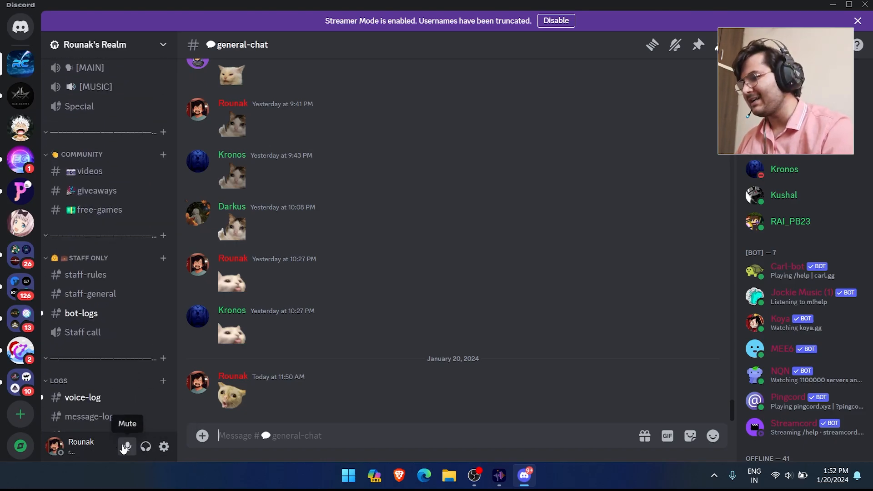
click(127, 447)
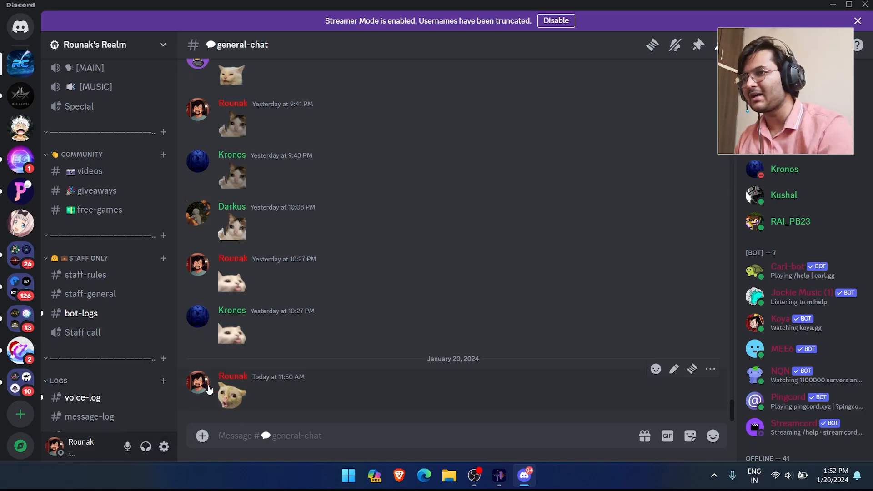
click(497, 476)
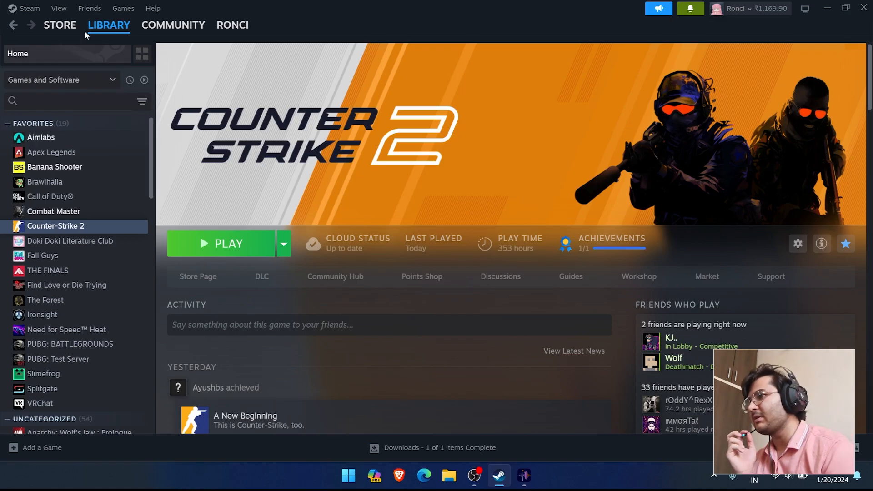
Set Steam's voice input device to Vozard Microphone (VB-Audio Virtual Cable) in Settings > Voice
click(29, 8)
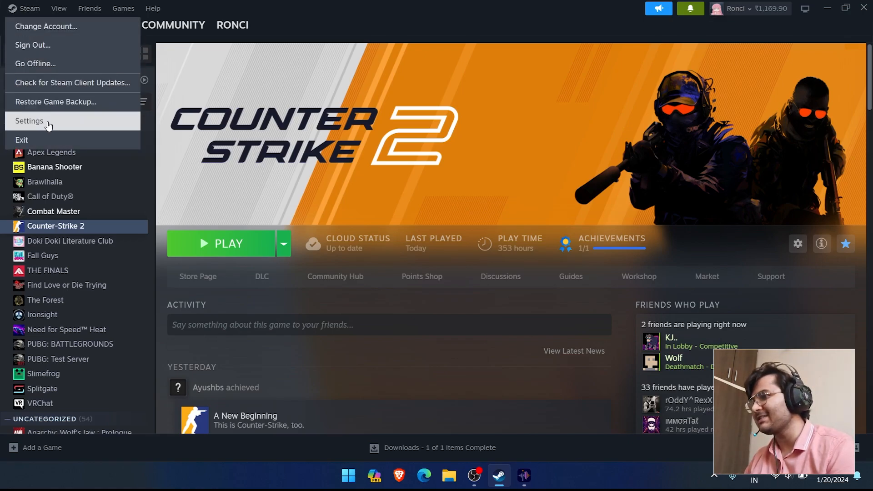
click(30, 121)
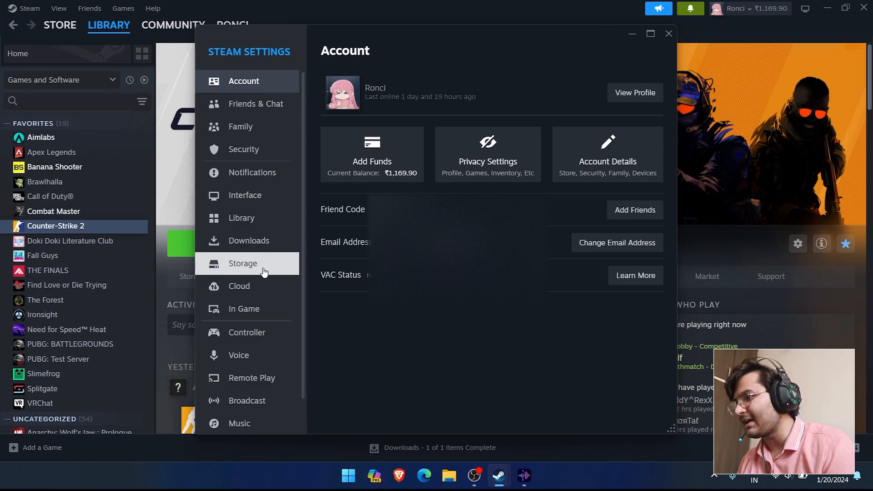
click(238, 356)
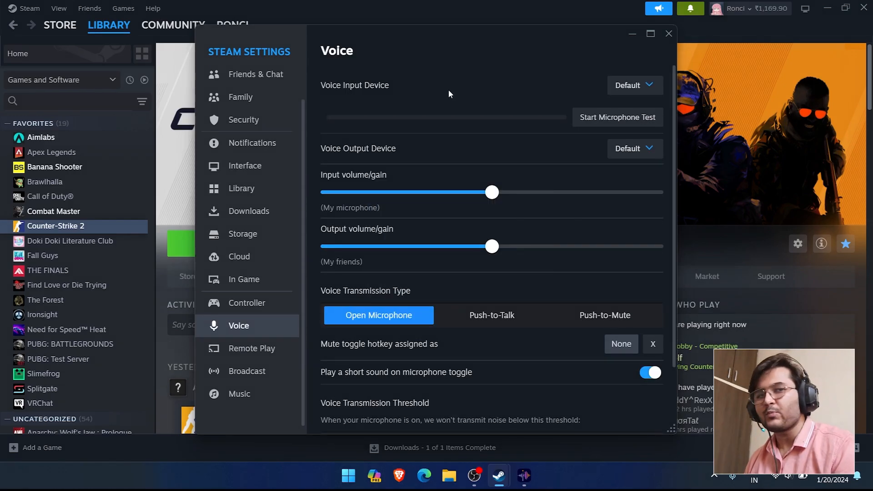
click(633, 85)
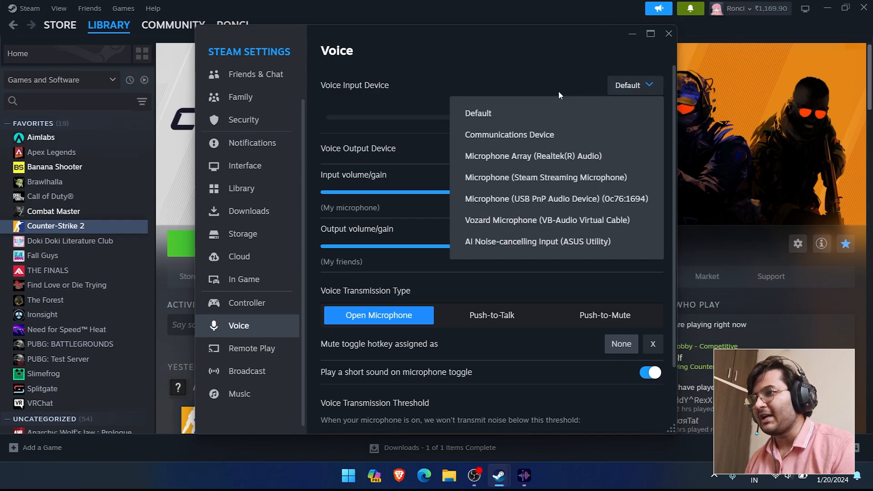
mouse_move(543, 226)
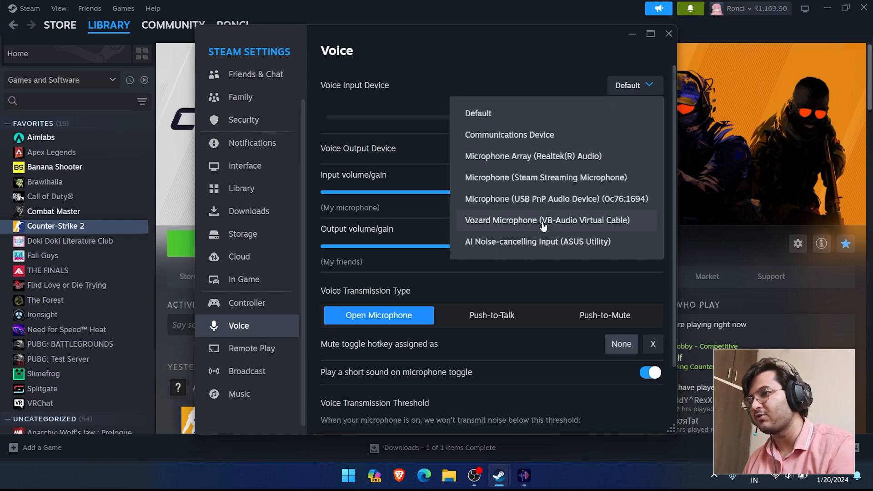
click(547, 221)
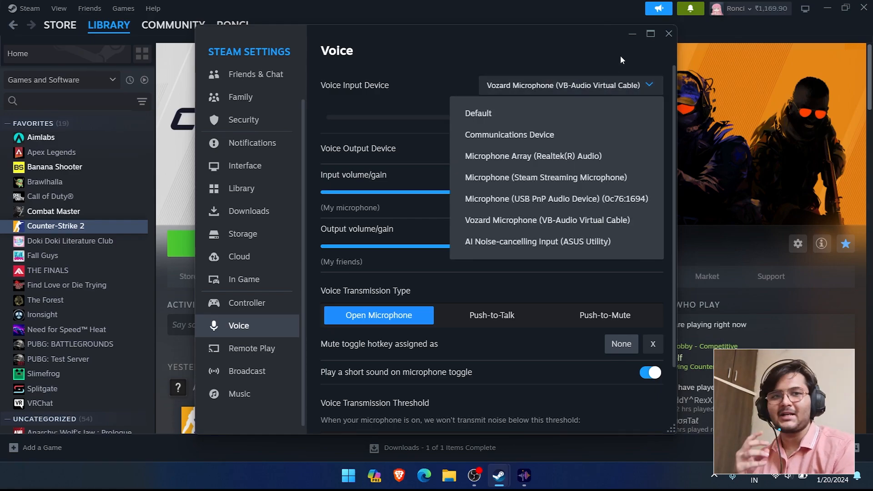